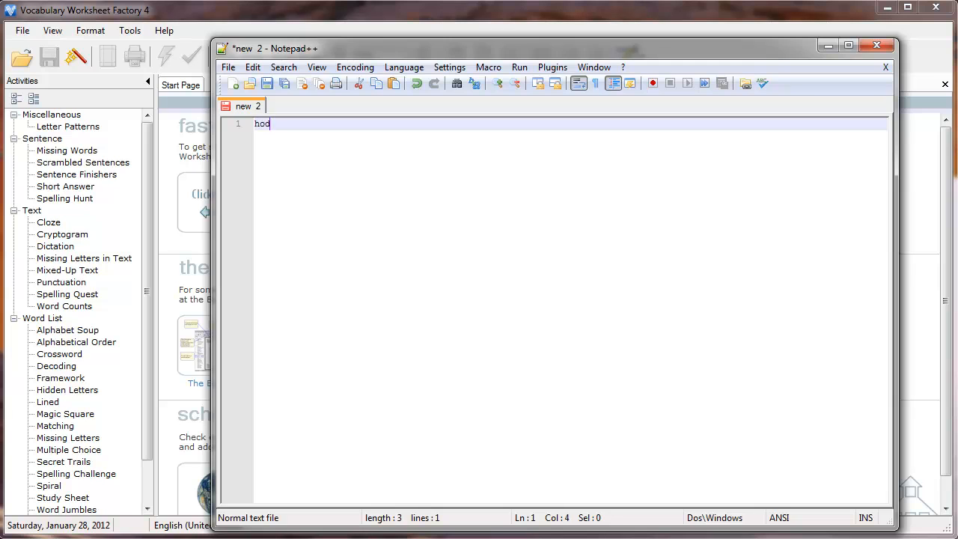
# - Type ten sports lines in the format word|5|Sports|clue into the new document
pyautogui.write('key')
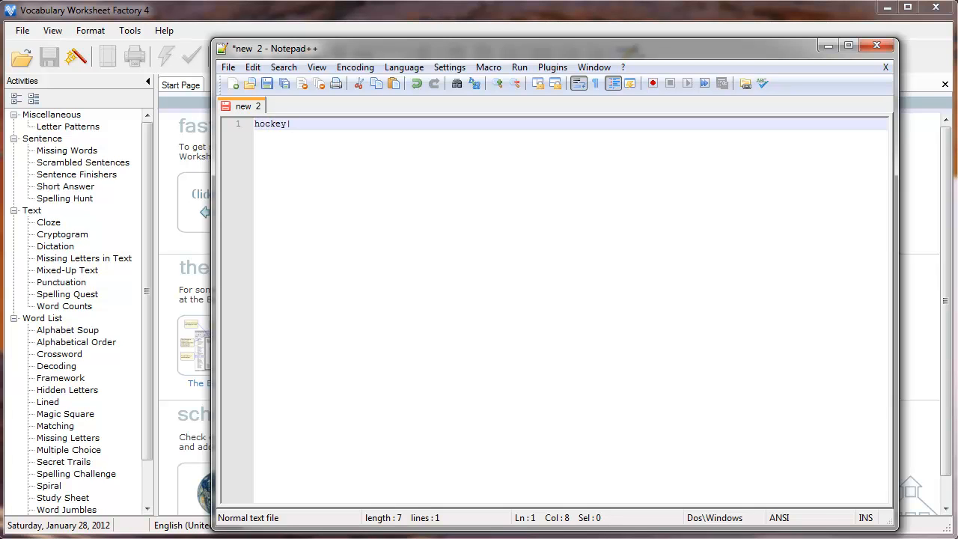
pyautogui.write('|5|Sports|Stick, puck')
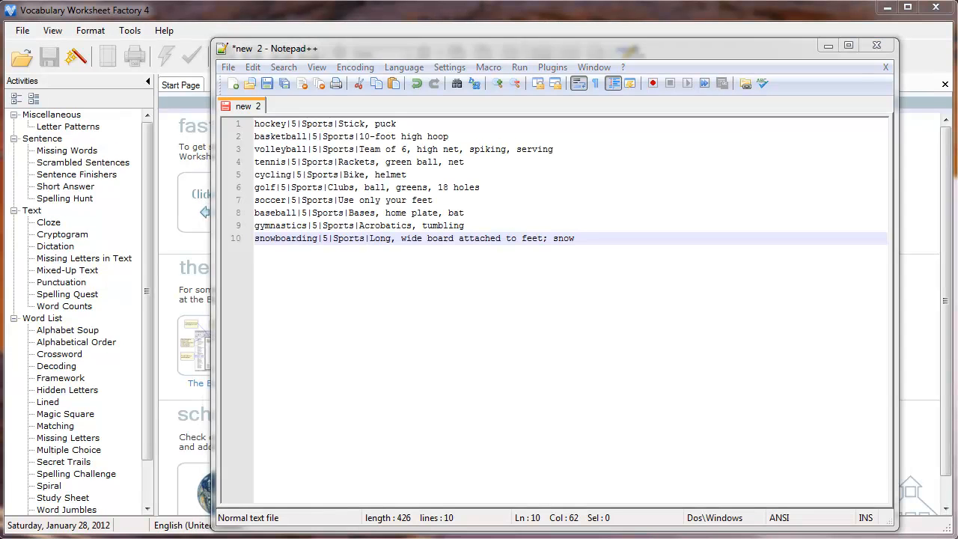
pyautogui.click(229, 67)
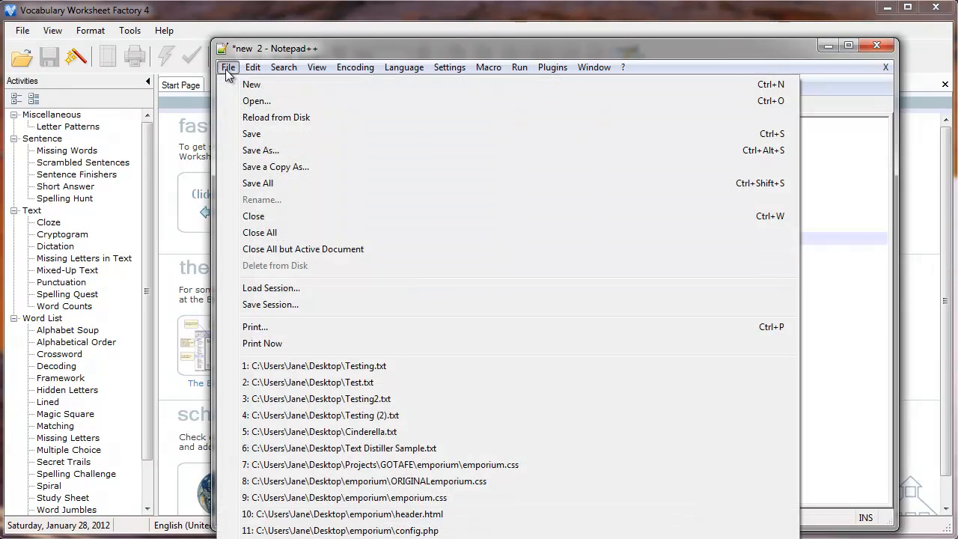
# - Save the sports list as a plain .txt file on the Desktop
pyautogui.click(261, 150)
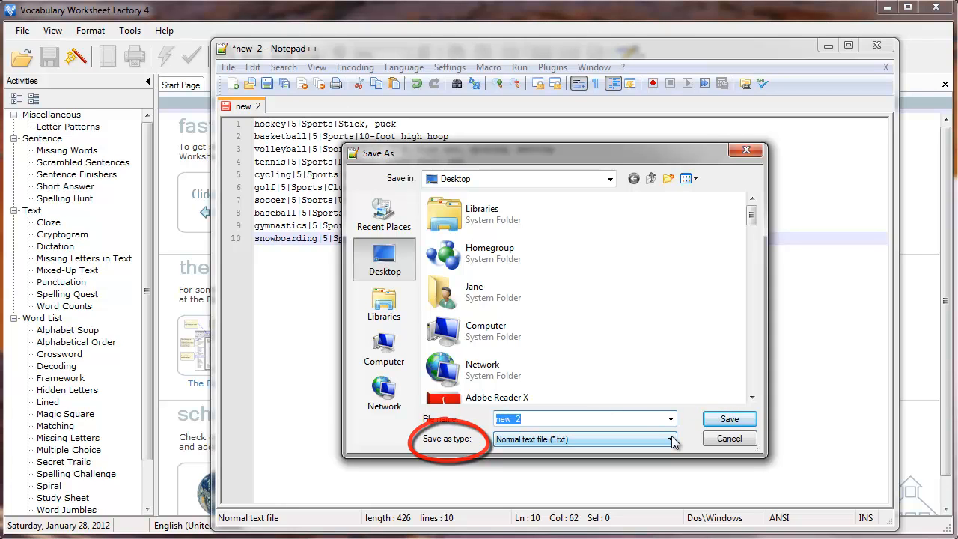
pyautogui.click(671, 438)
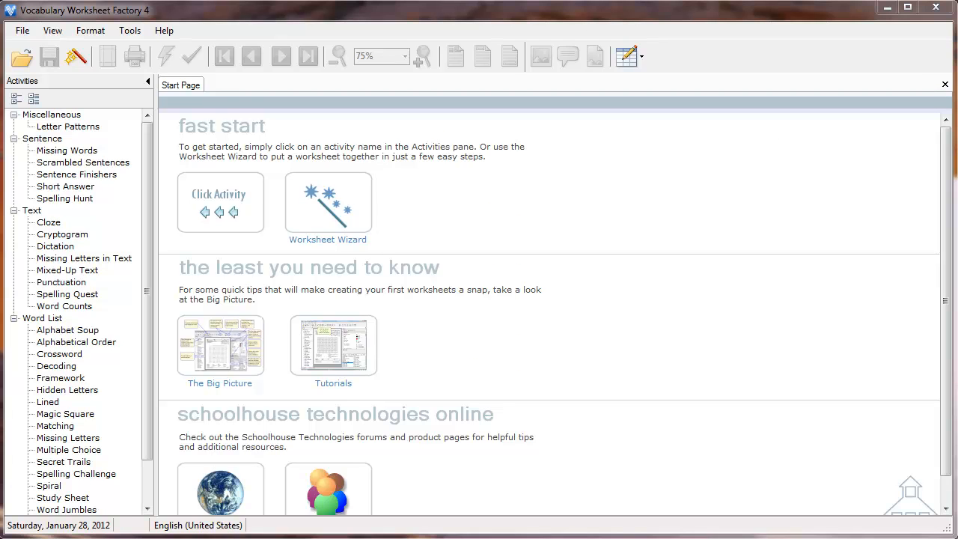
# - Open the empty Word Lists editor from the editors dropdown
pyautogui.click(630, 56)
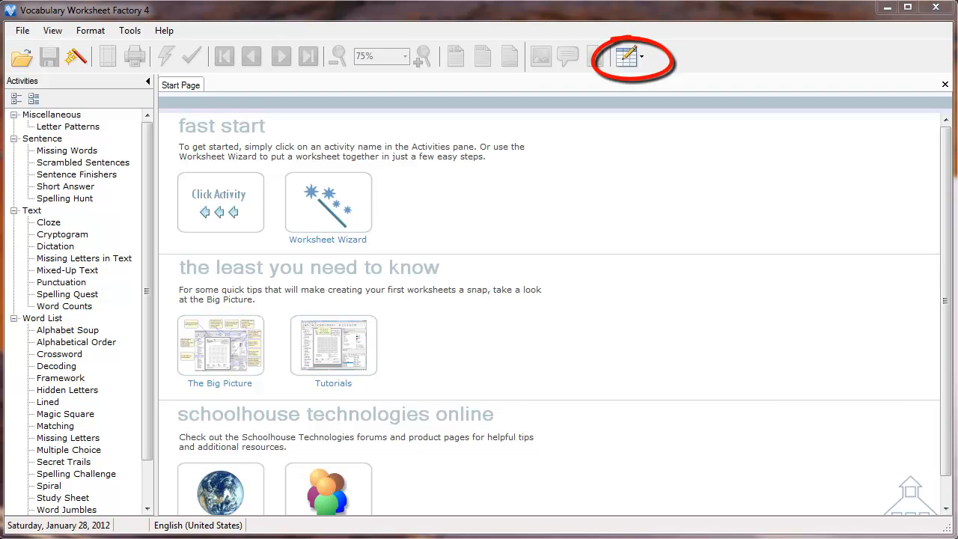
pyautogui.click(646, 56)
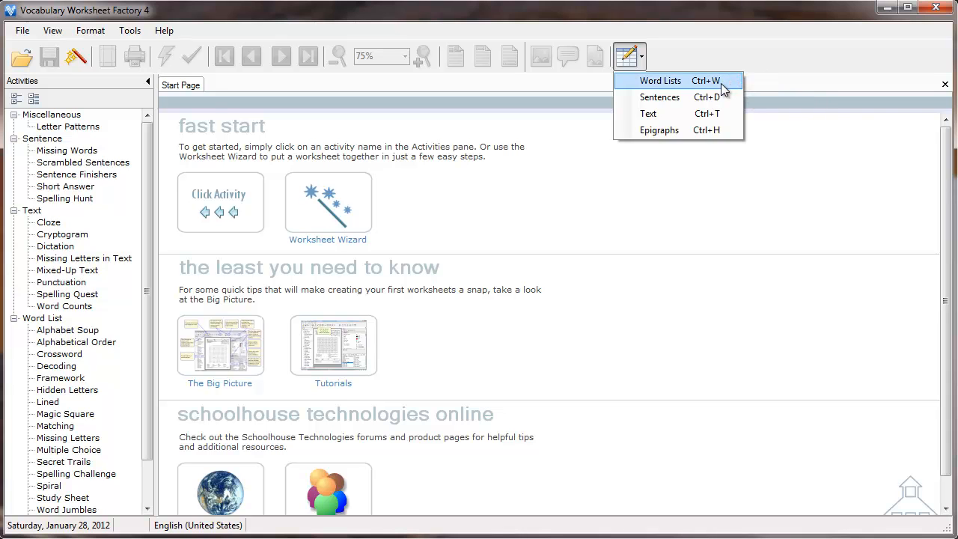
pyautogui.click(657, 81)
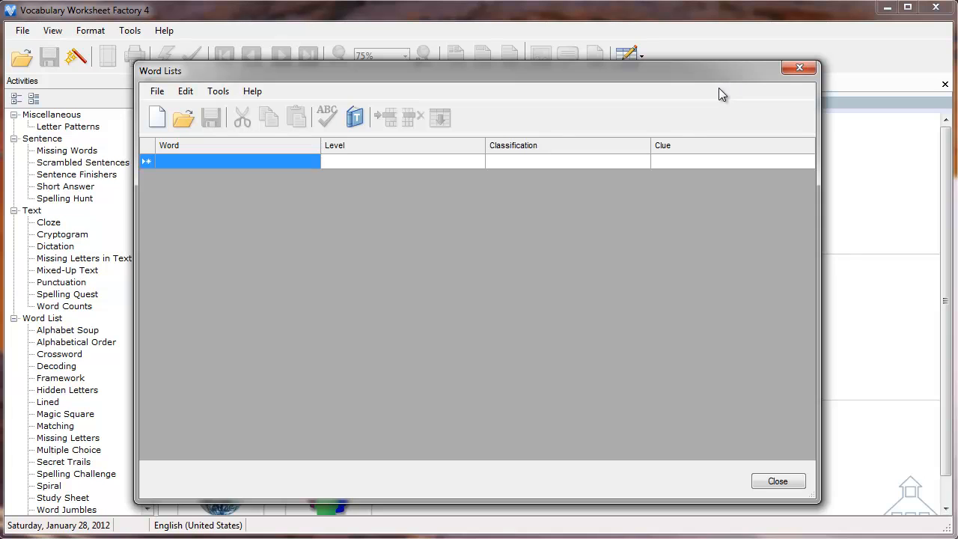
pyautogui.moveTo(689, 133)
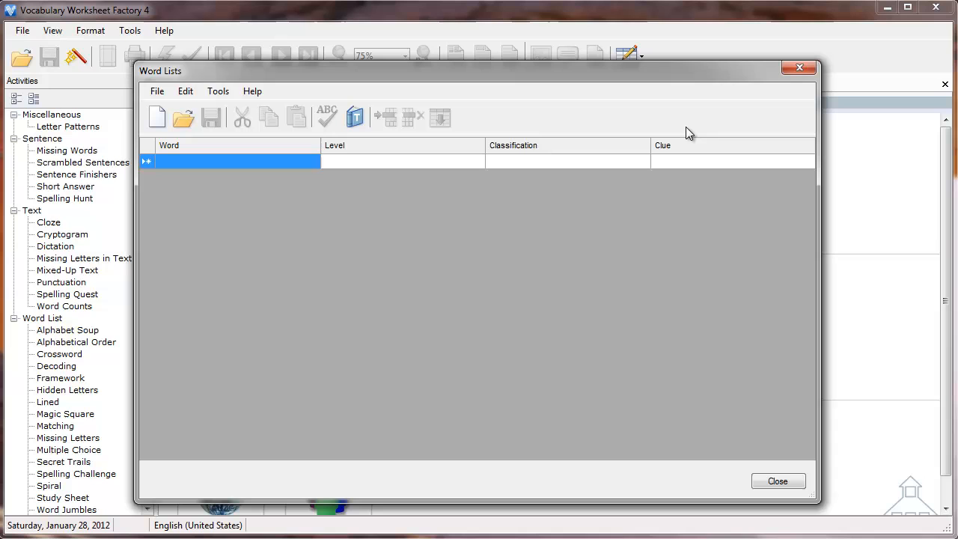
pyautogui.click(218, 91)
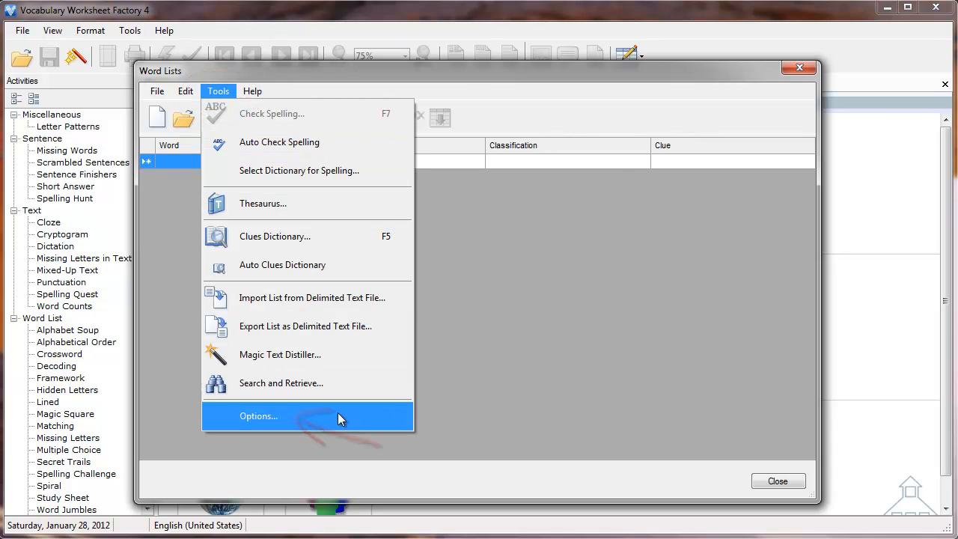
# - Set the editor's import delimiter to Pipe | and confirm the options
pyautogui.click(259, 415)
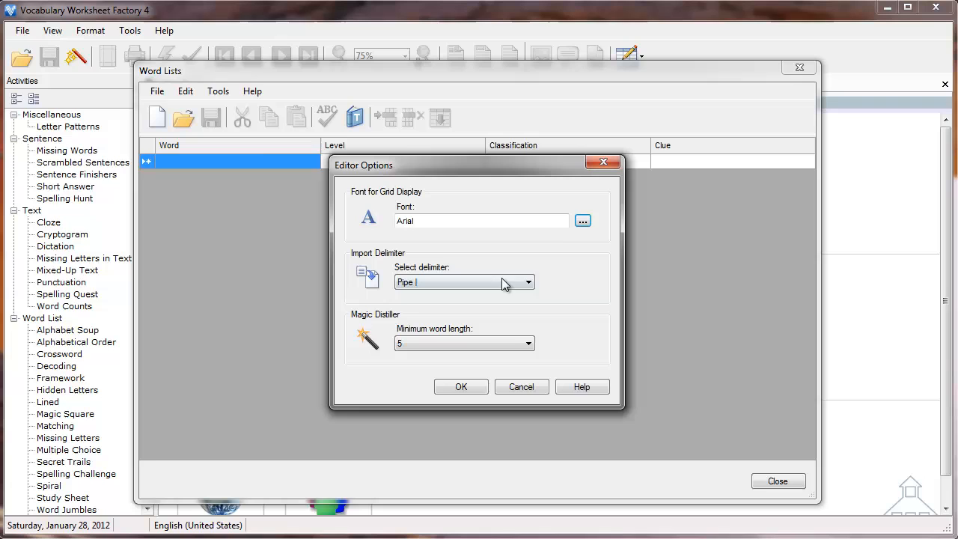
pyautogui.click(528, 282)
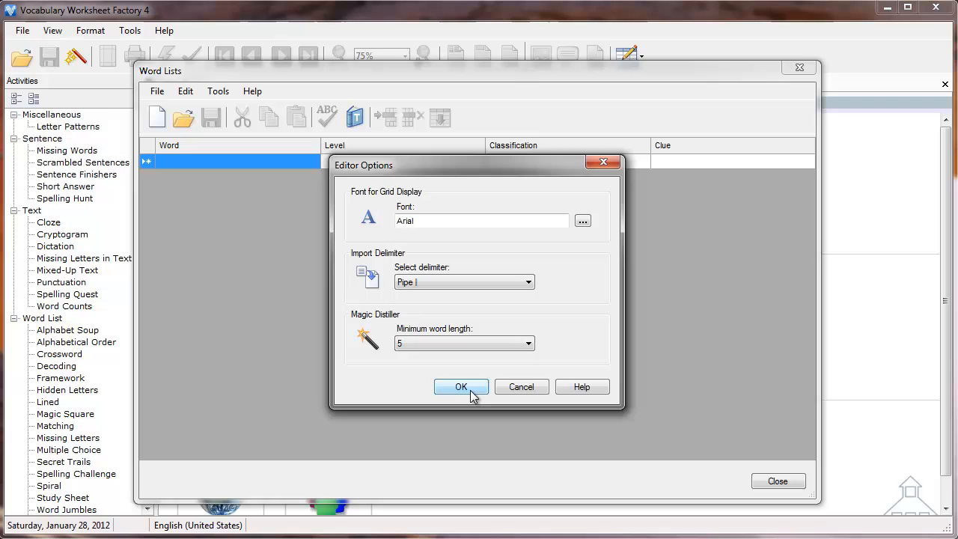
pyautogui.click(461, 387)
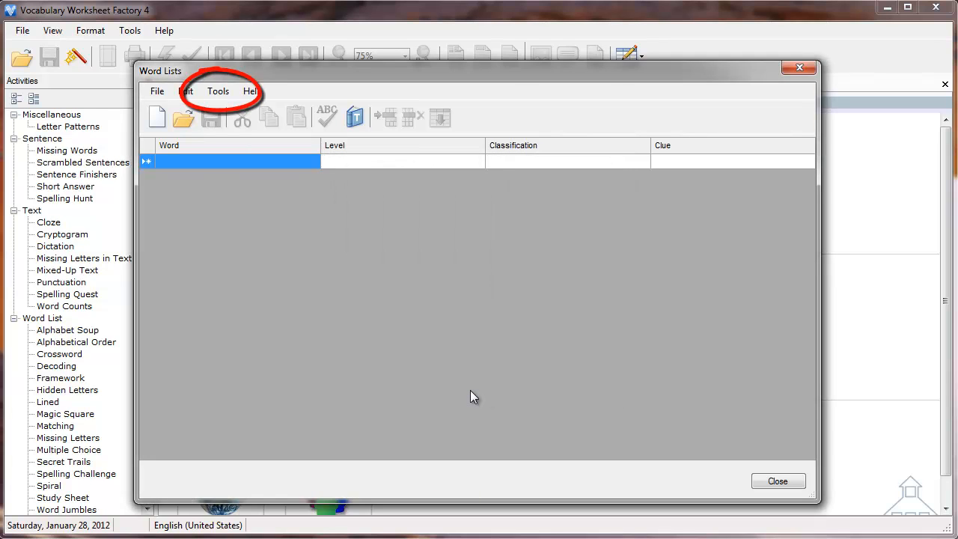
pyautogui.click(217, 91)
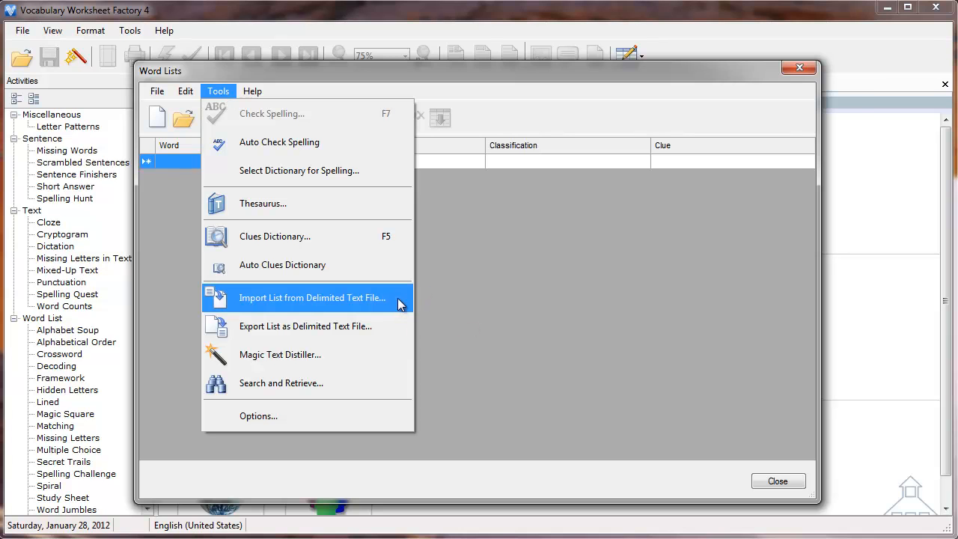
# - Import Sports_List.txt from the Desktop into the word list
pyautogui.click(320, 297)
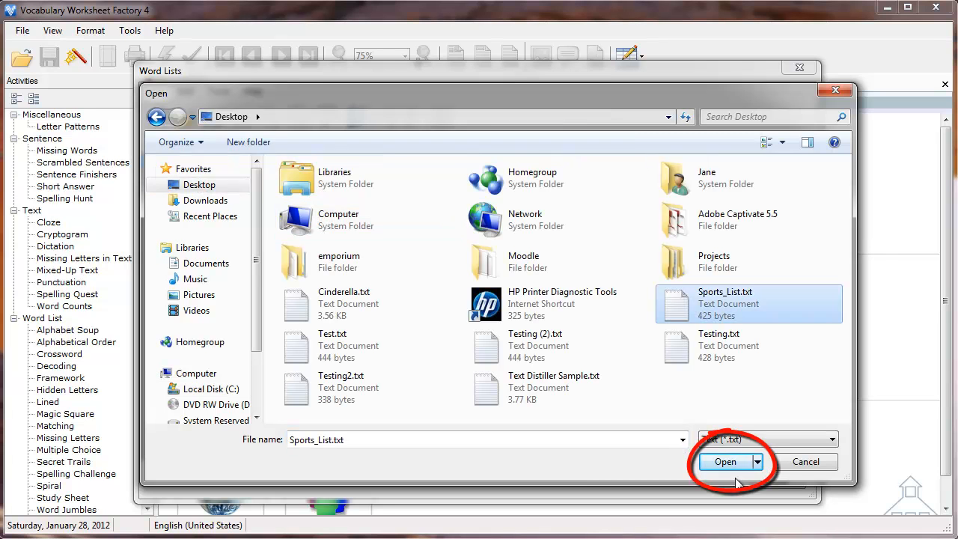
pyautogui.click(722, 462)
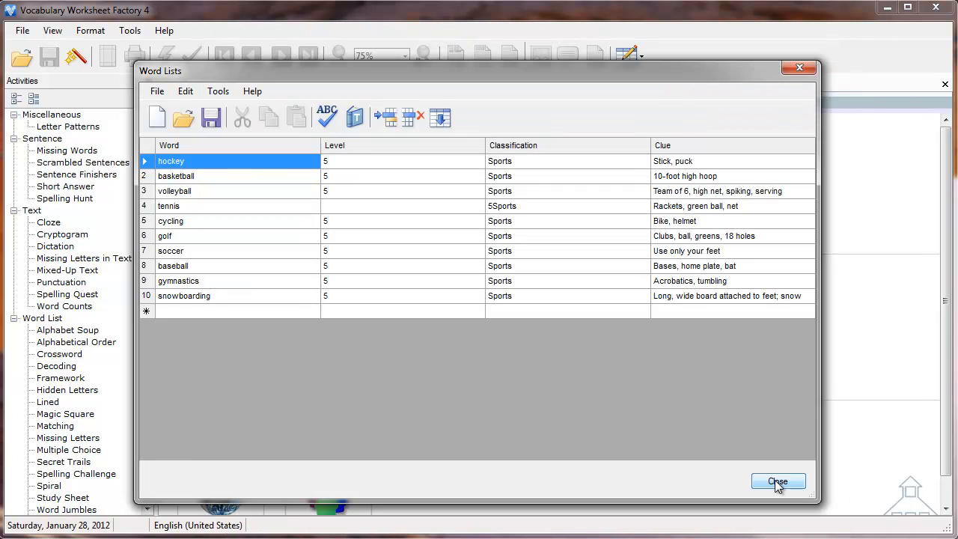
# - Close the editor without saving the imported list and reopen it for a fresh import
pyautogui.click(779, 482)
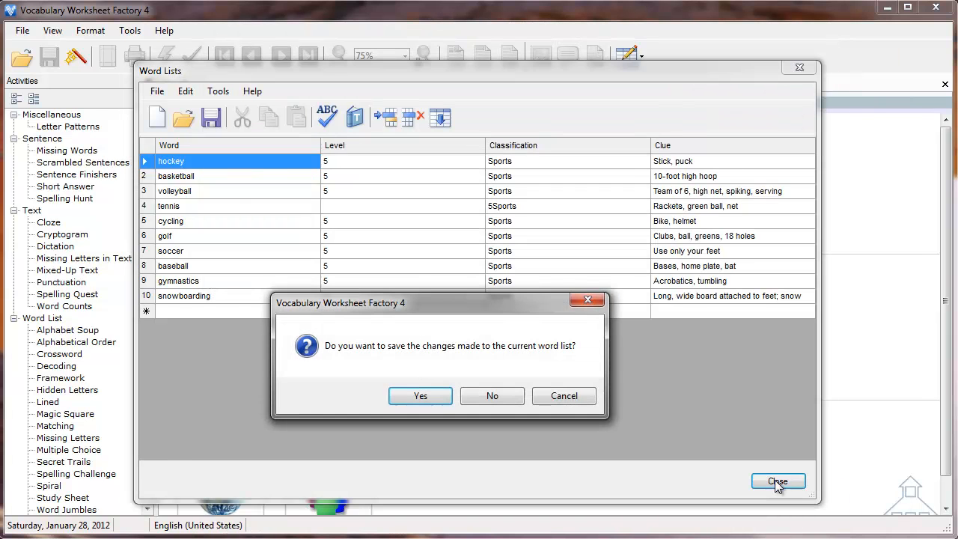
pyautogui.moveTo(492, 396)
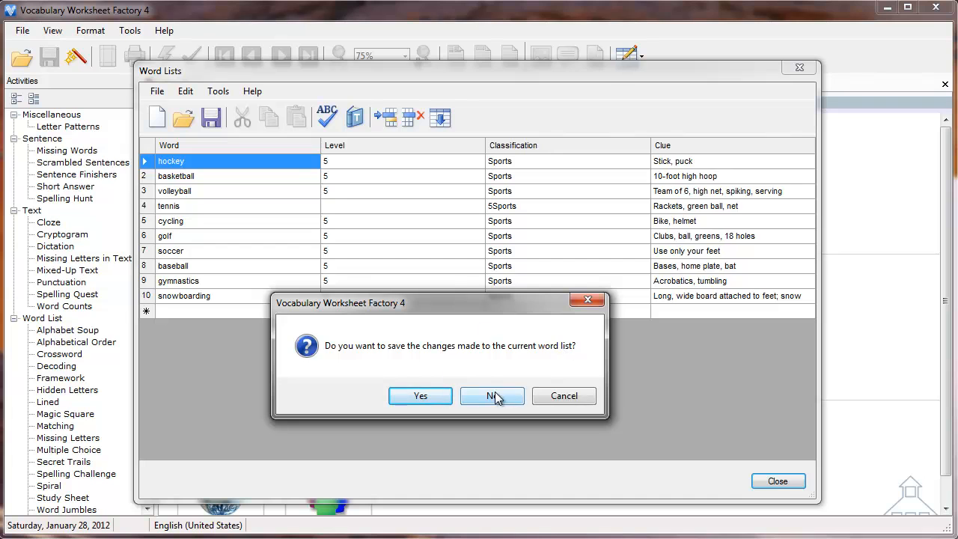
pyautogui.click(492, 396)
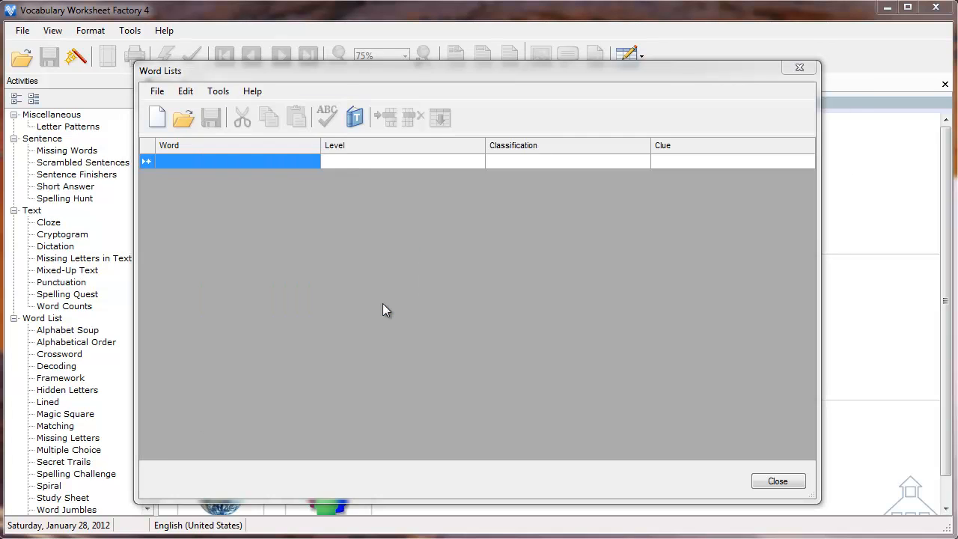
pyautogui.click(184, 118)
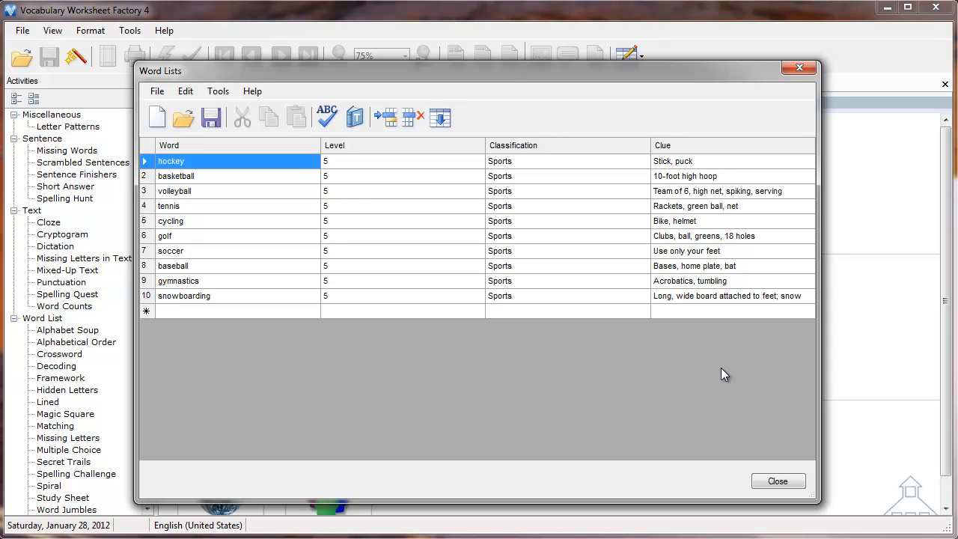
# - Show the Word Lists Editor help page from the editor's Help menu
pyautogui.click(252, 91)
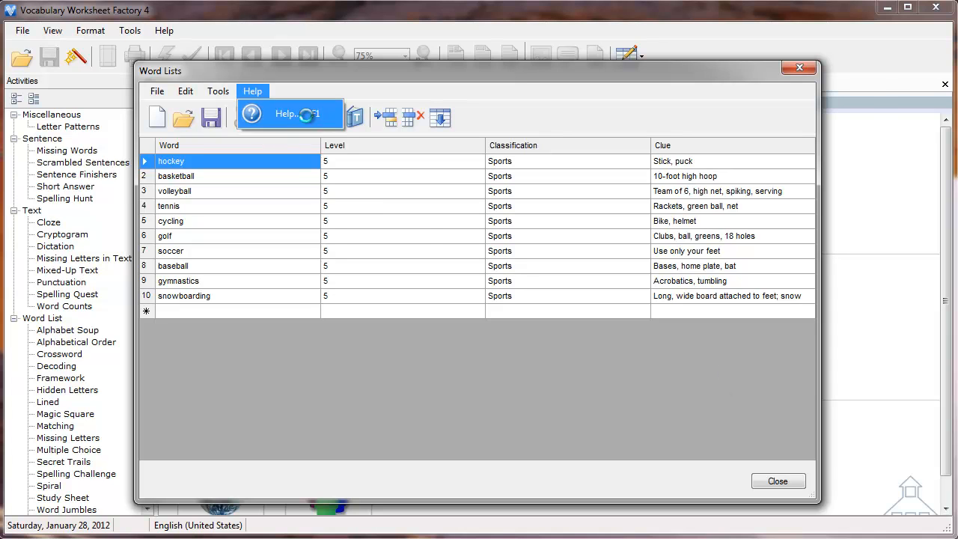
pyautogui.click(286, 113)
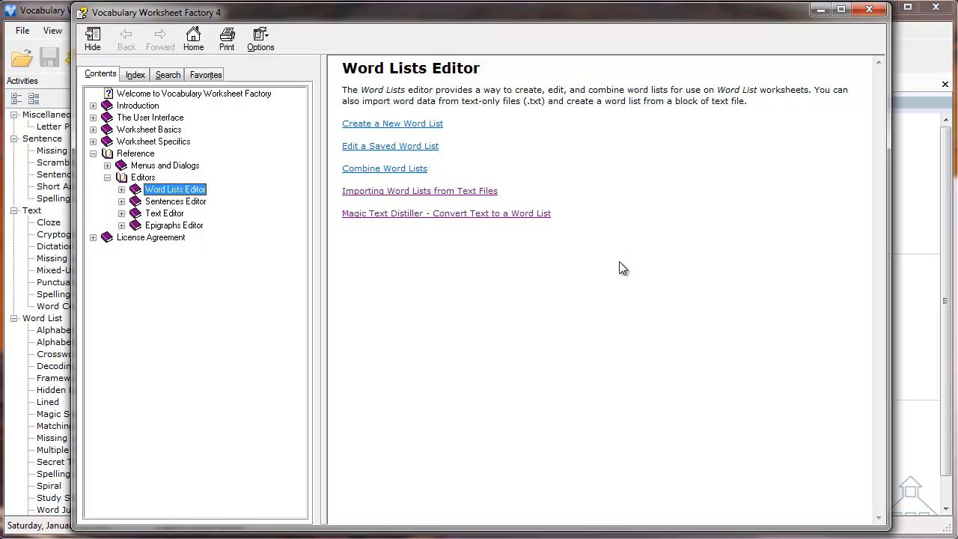